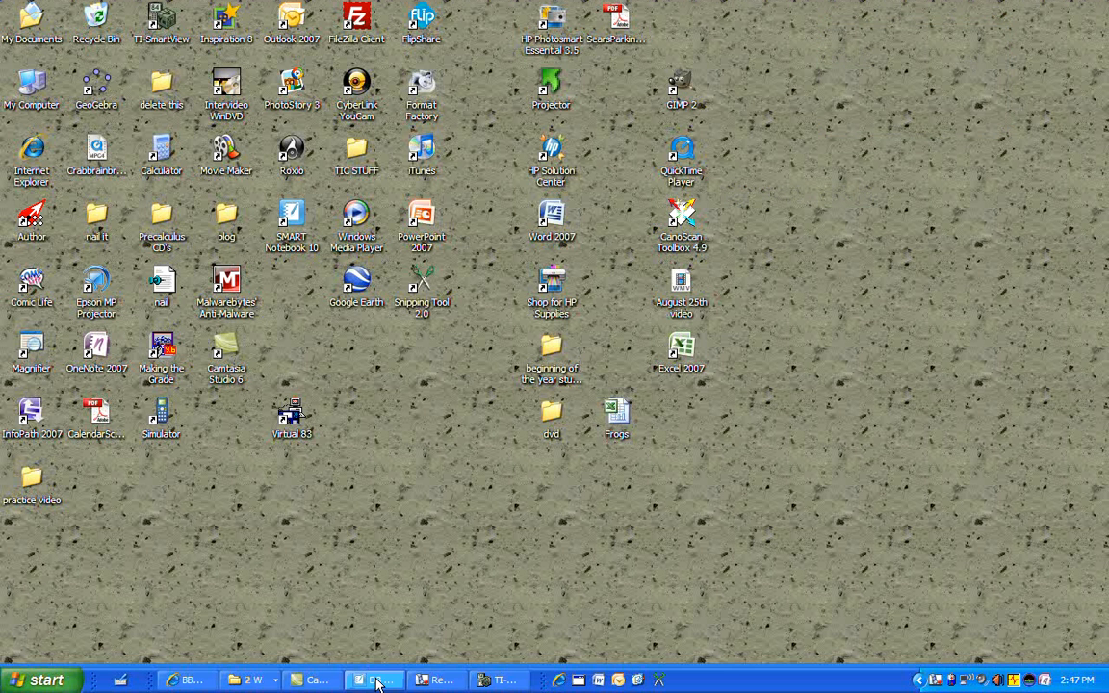
Bring the quadratic functions lesson in SMART Notebook to the front.
{"action": "left_click", "coordinate": [375, 680]}
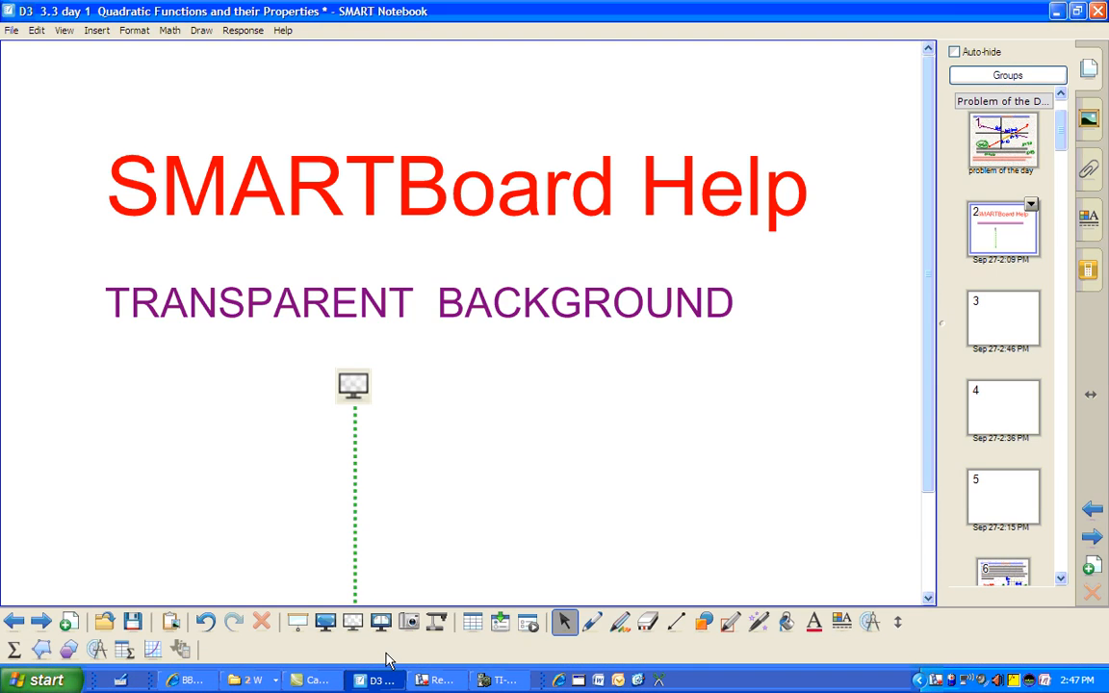
{"action": "mouse_move", "coordinate": [325, 373]}
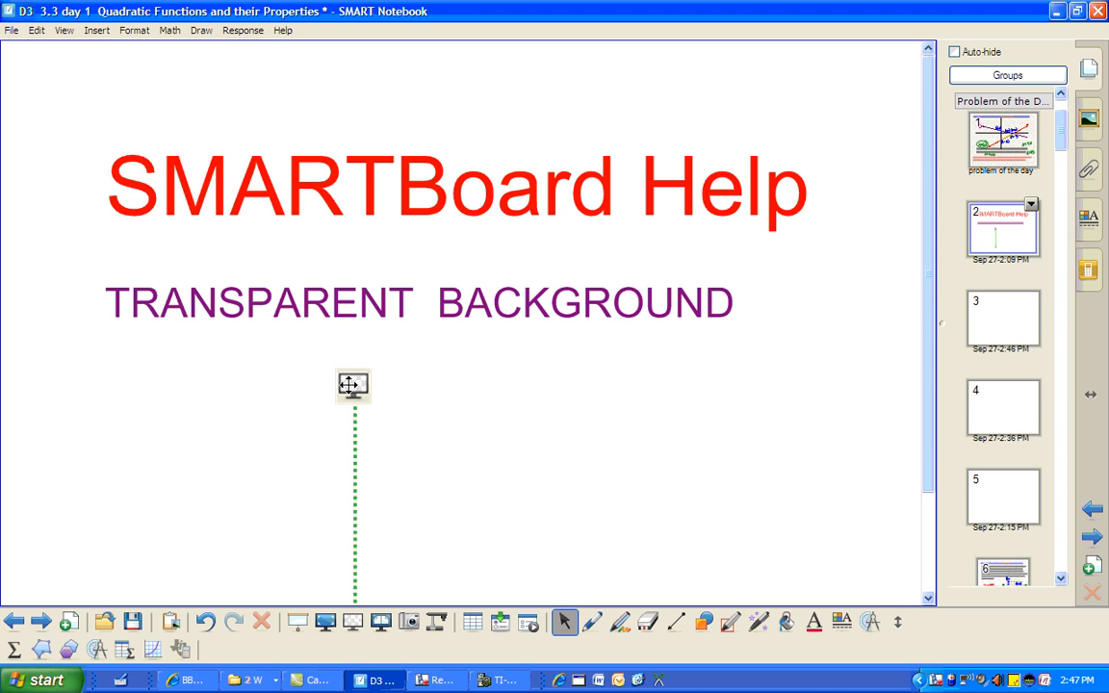
{"action": "mouse_move", "coordinate": [354, 623]}
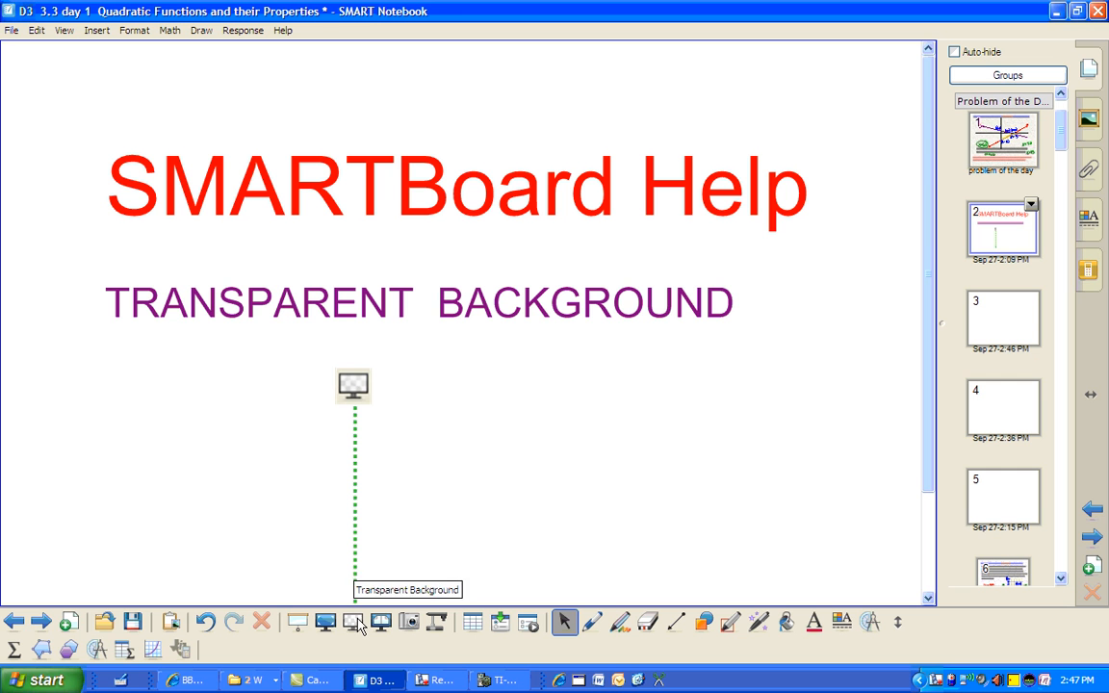
{"action": "mouse_move", "coordinate": [678, 600]}
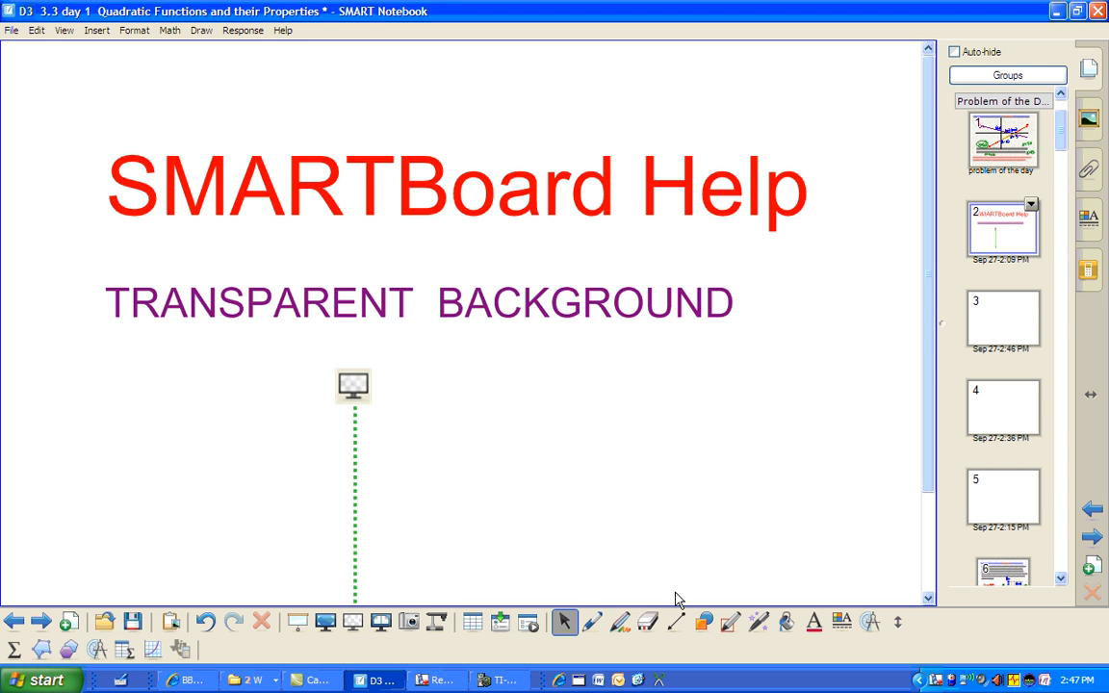
{"action": "mouse_move", "coordinate": [364, 630]}
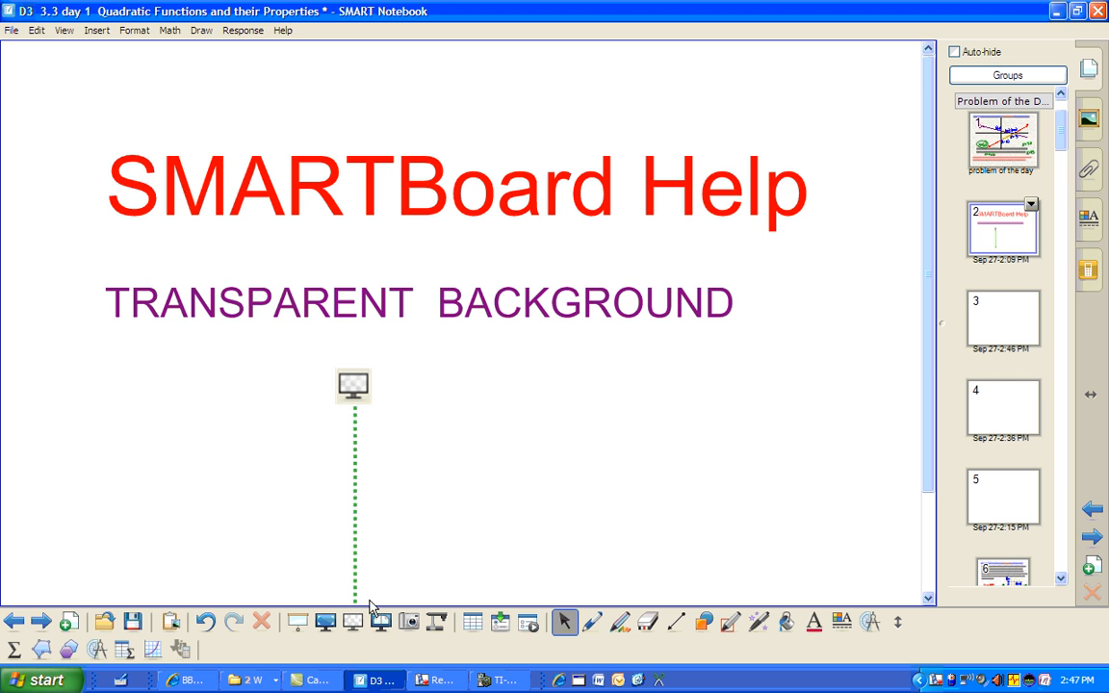
{"action": "mouse_move", "coordinate": [353, 624]}
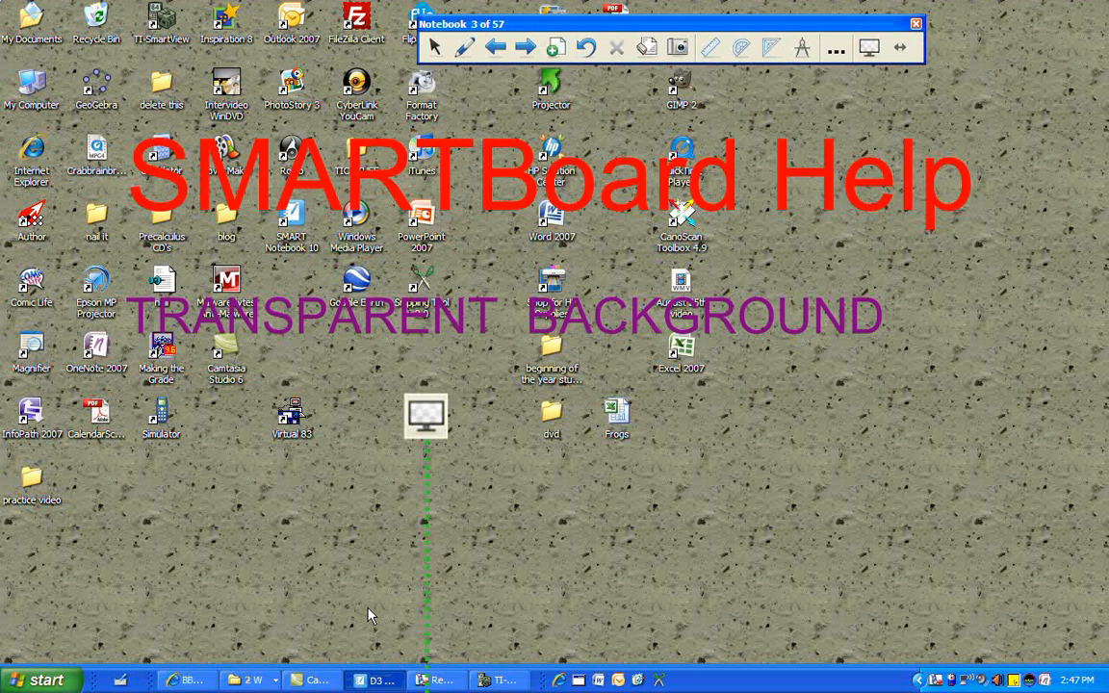
{"action": "mouse_move", "coordinate": [392, 253]}
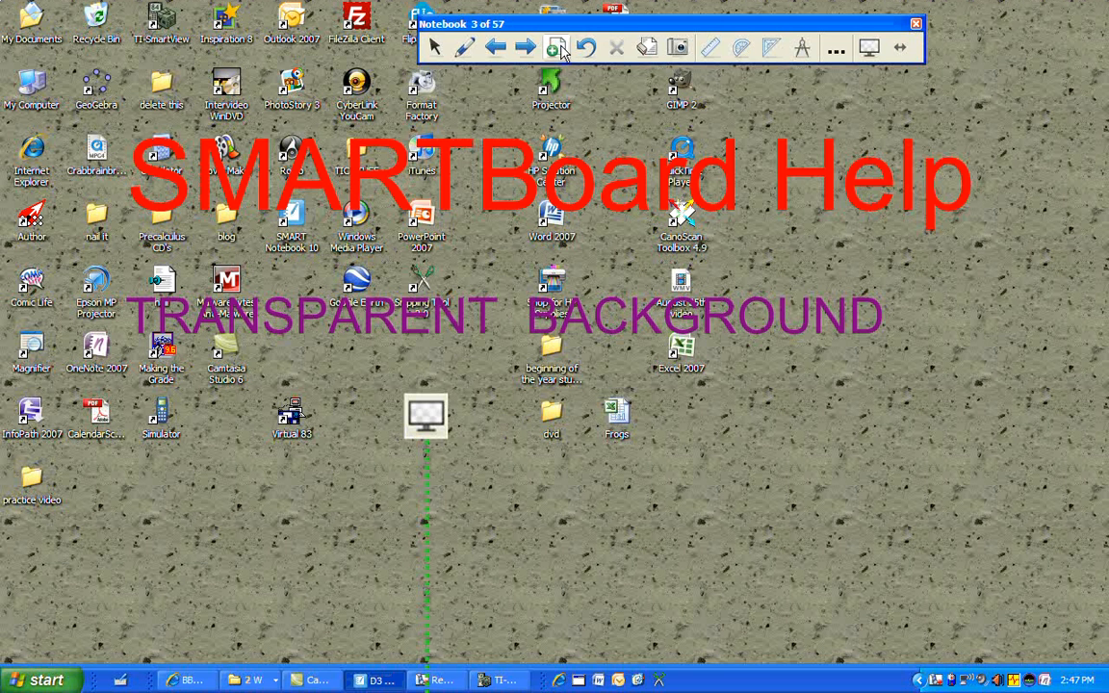
Add blank page 4 of 58 while working over the desktop.
{"action": "left_click", "coordinate": [557, 47]}
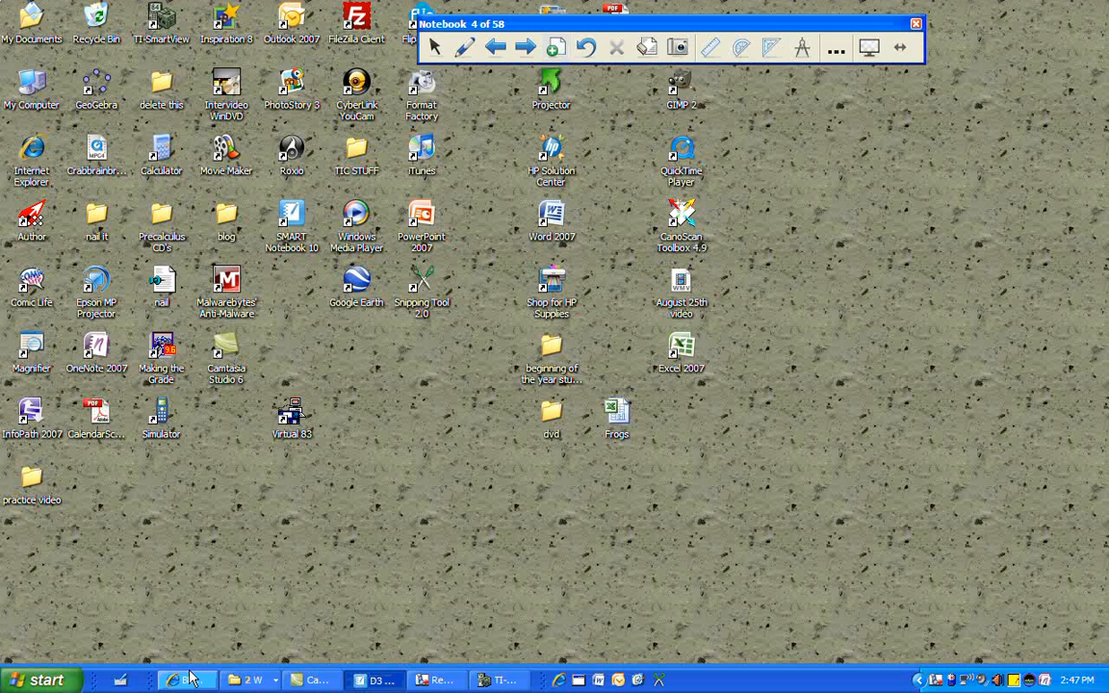
Advance the BBC D-Day map to Securing the Beachheads, then return to Notebook.
{"action": "left_click", "coordinate": [185, 681]}
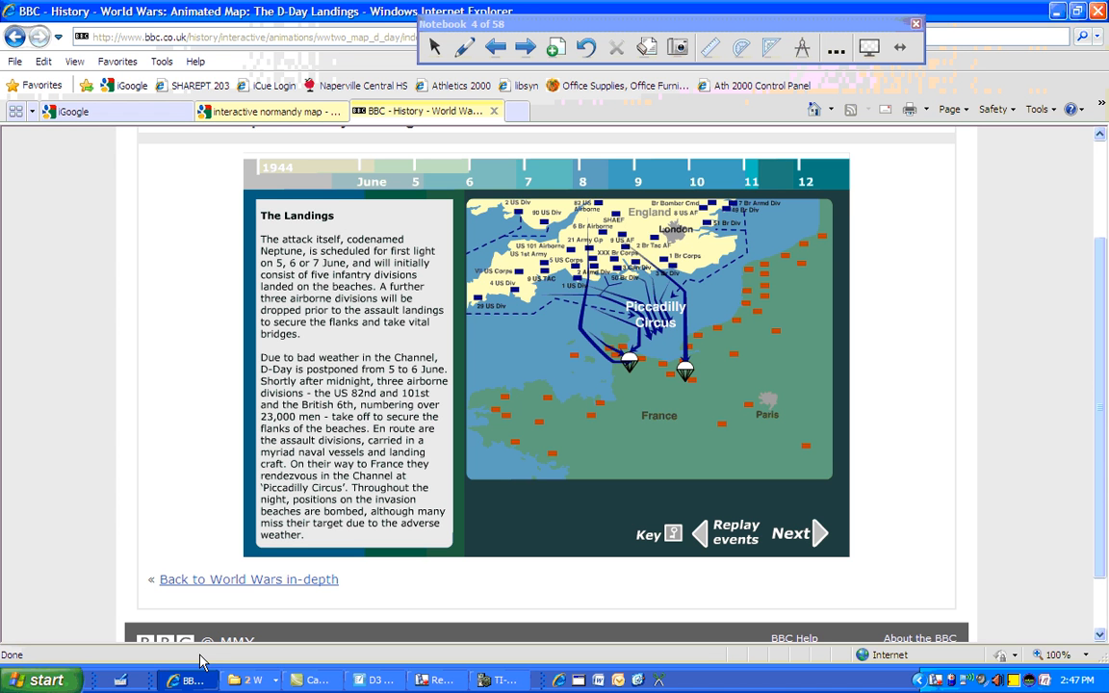
{"action": "mouse_move", "coordinate": [674, 286]}
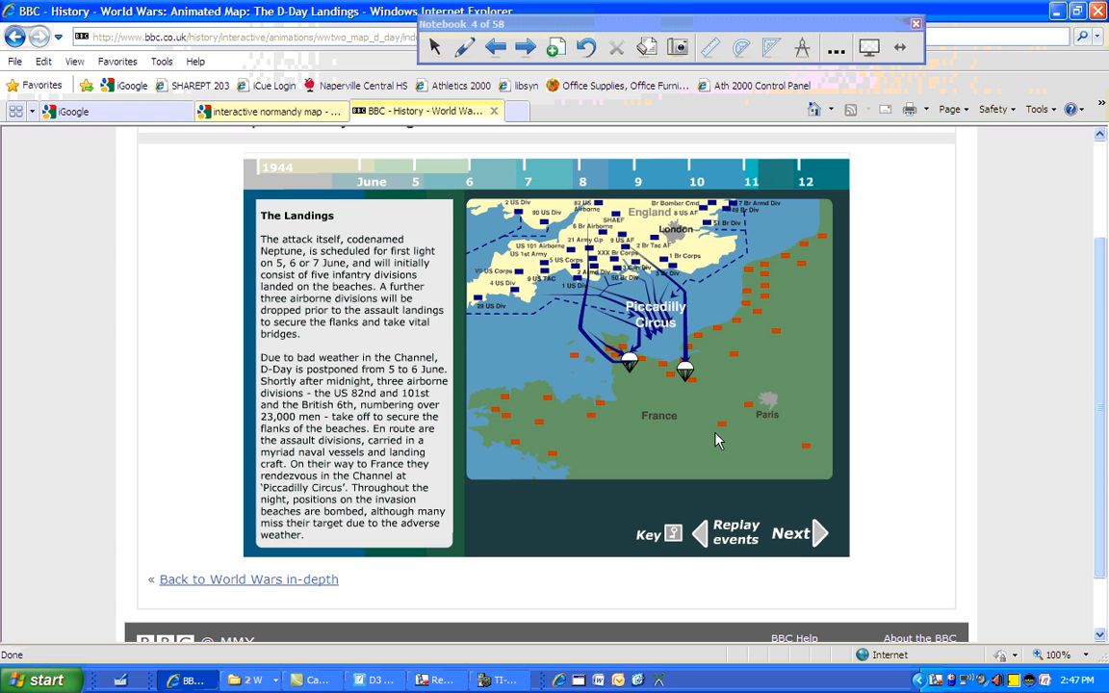
{"action": "left_click", "coordinate": [791, 534]}
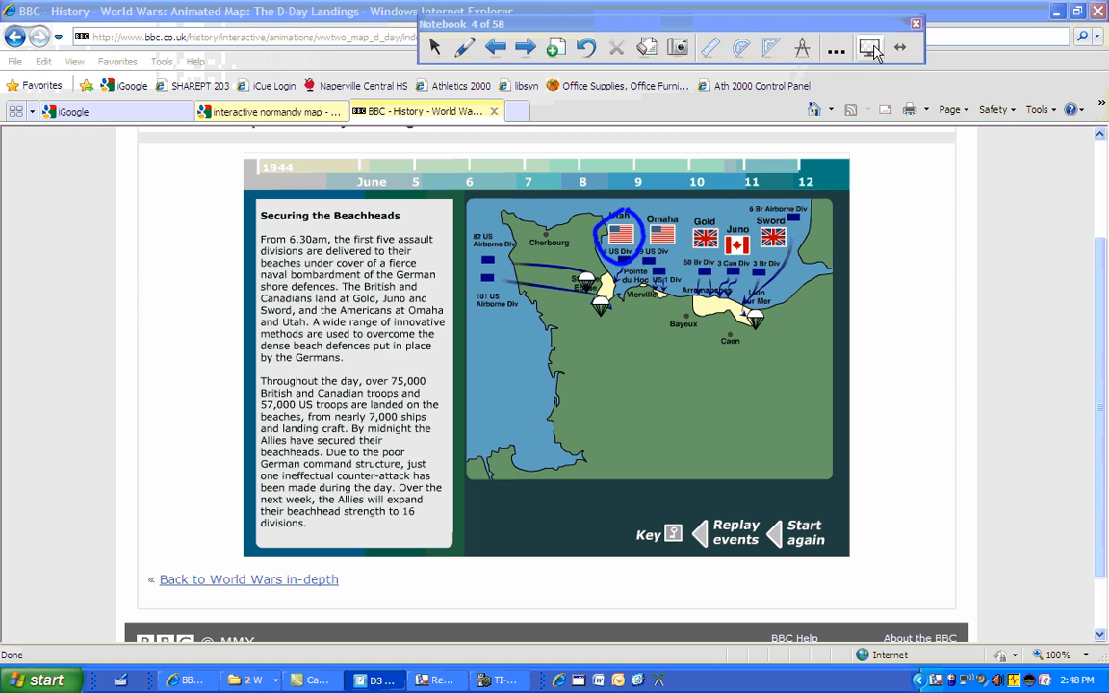
{"action": "mouse_move", "coordinate": [869, 47]}
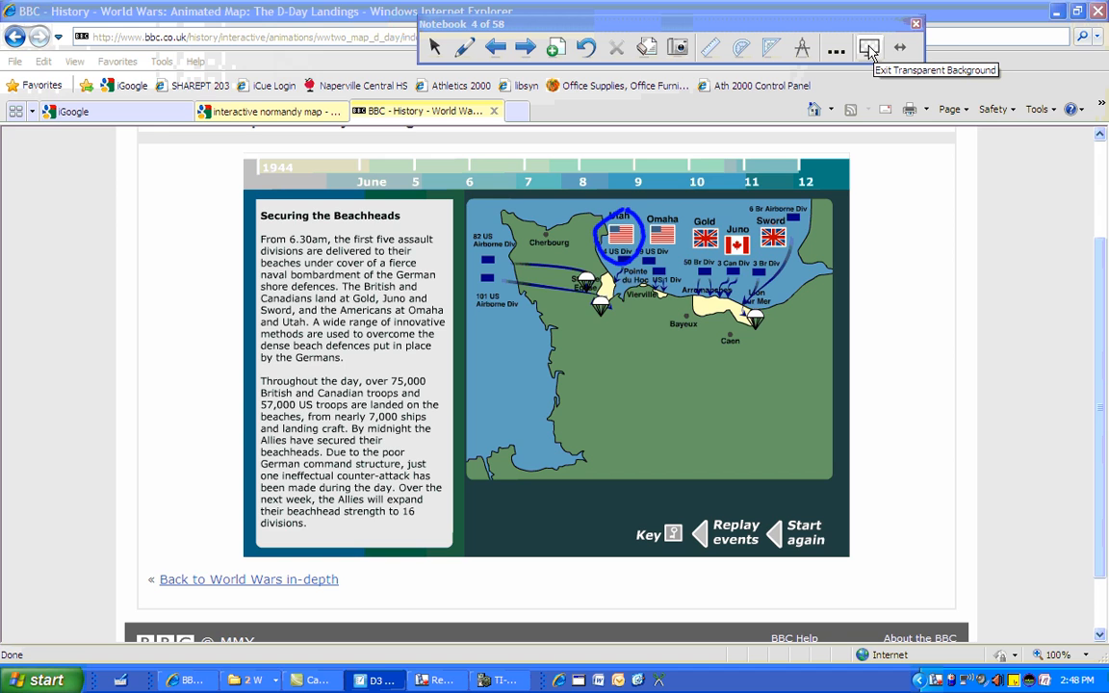
{"action": "left_click", "coordinate": [374, 681]}
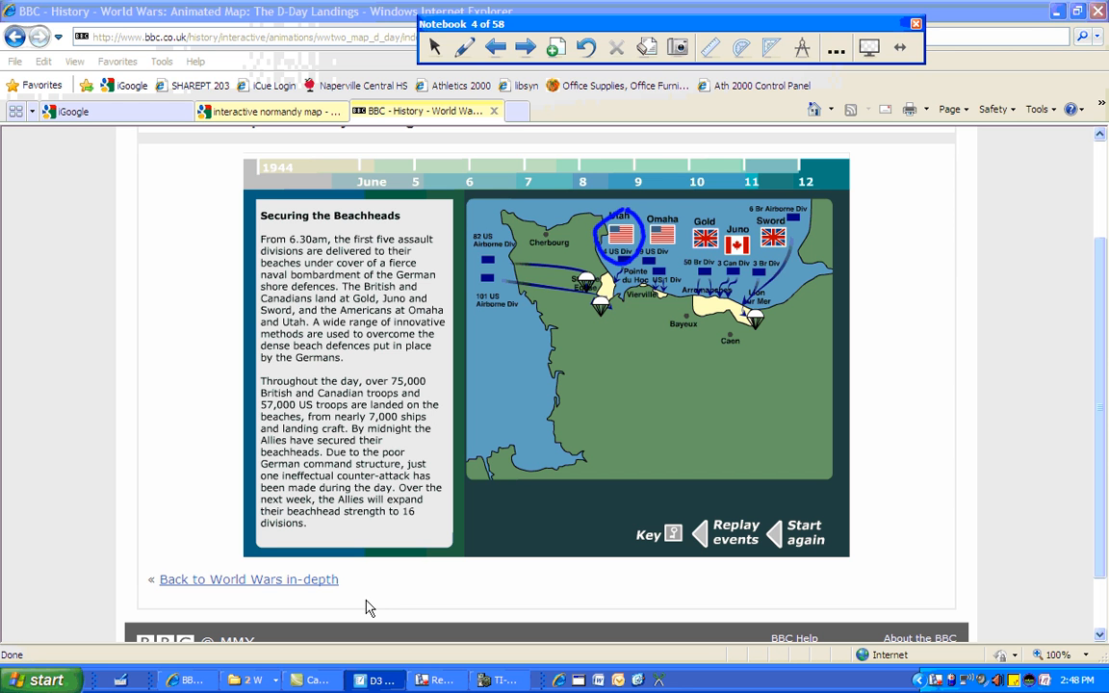
{"action": "mouse_move", "coordinate": [435, 46]}
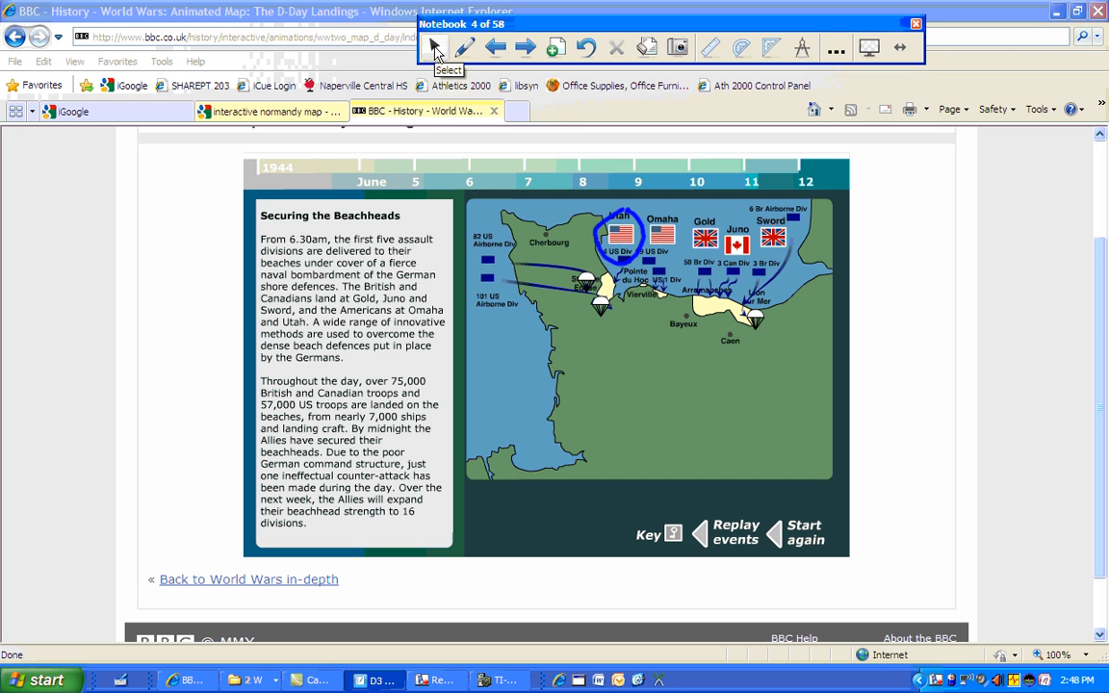
{"action": "mouse_move", "coordinate": [932, 55]}
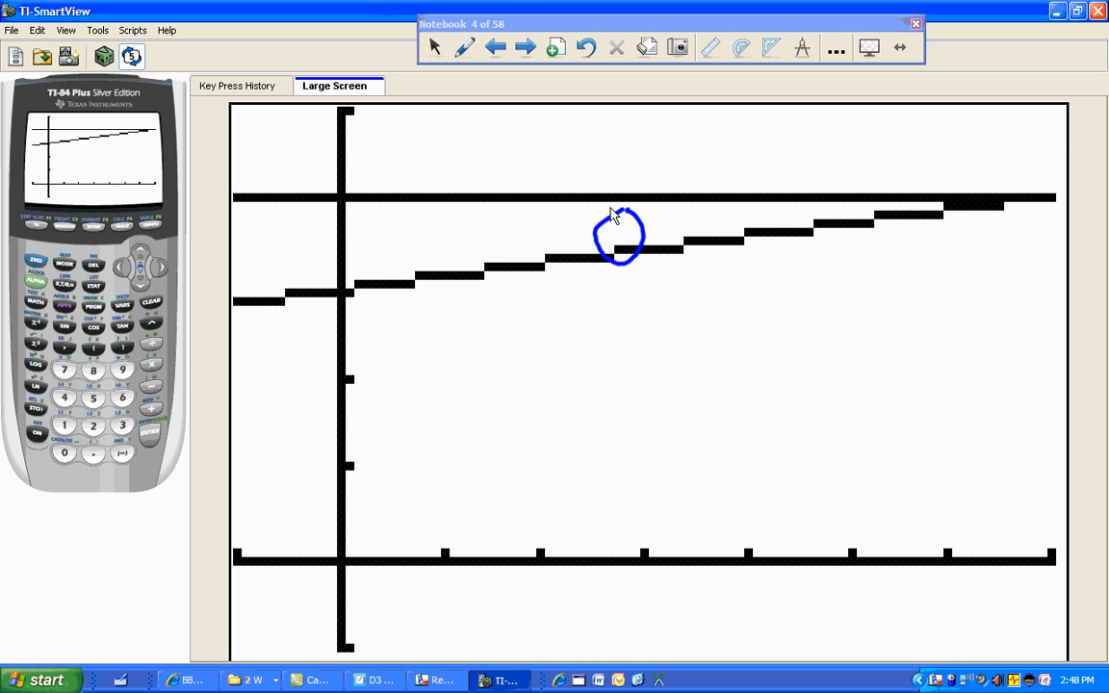
{"action": "mouse_move", "coordinate": [296, 229]}
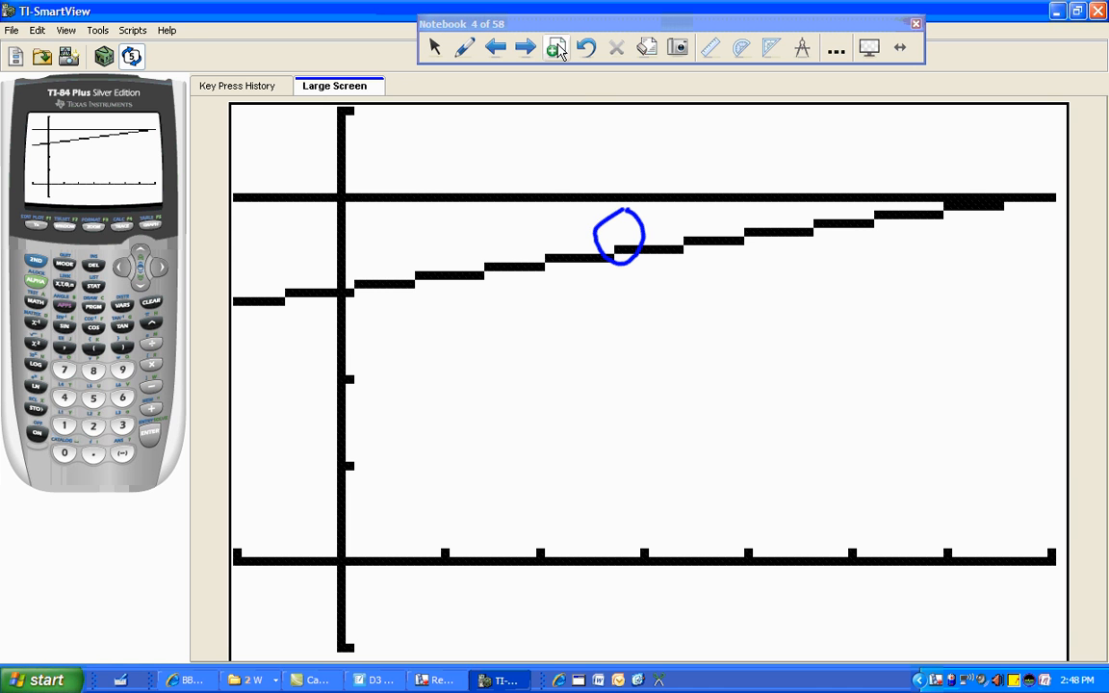
Add an ink page and handwrite y=.15x+30 and y=40 beside the graph's lines.
{"action": "left_click", "coordinate": [557, 47]}
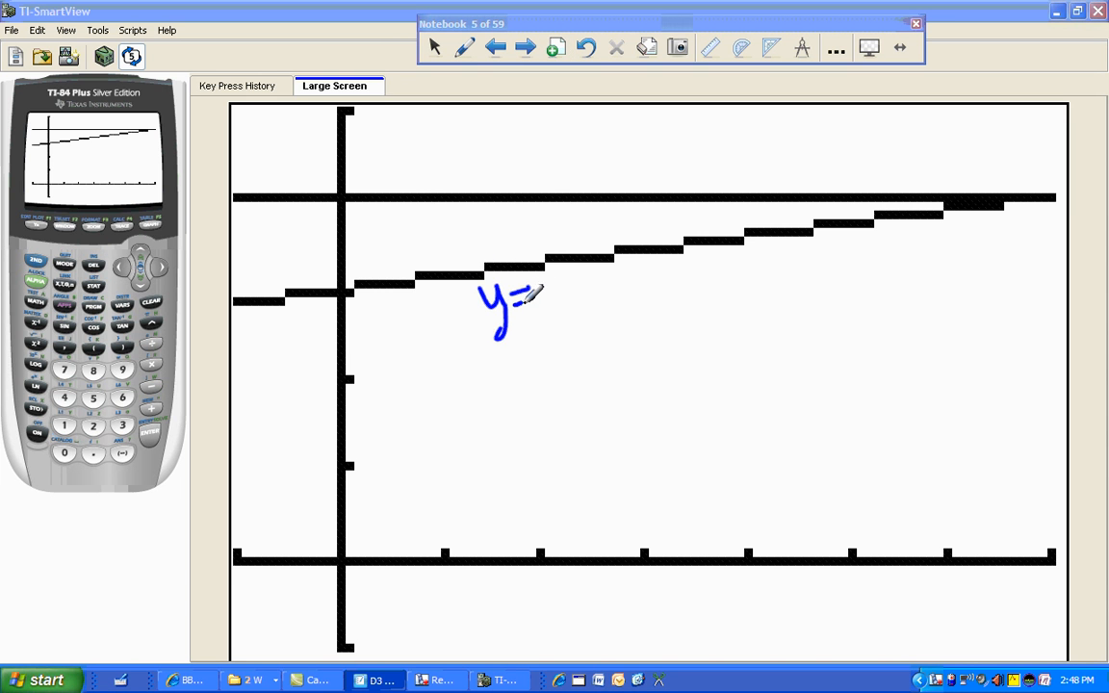
{"action": "left_click_drag", "start_coordinate": [539, 303], "coordinate": [563, 289]}
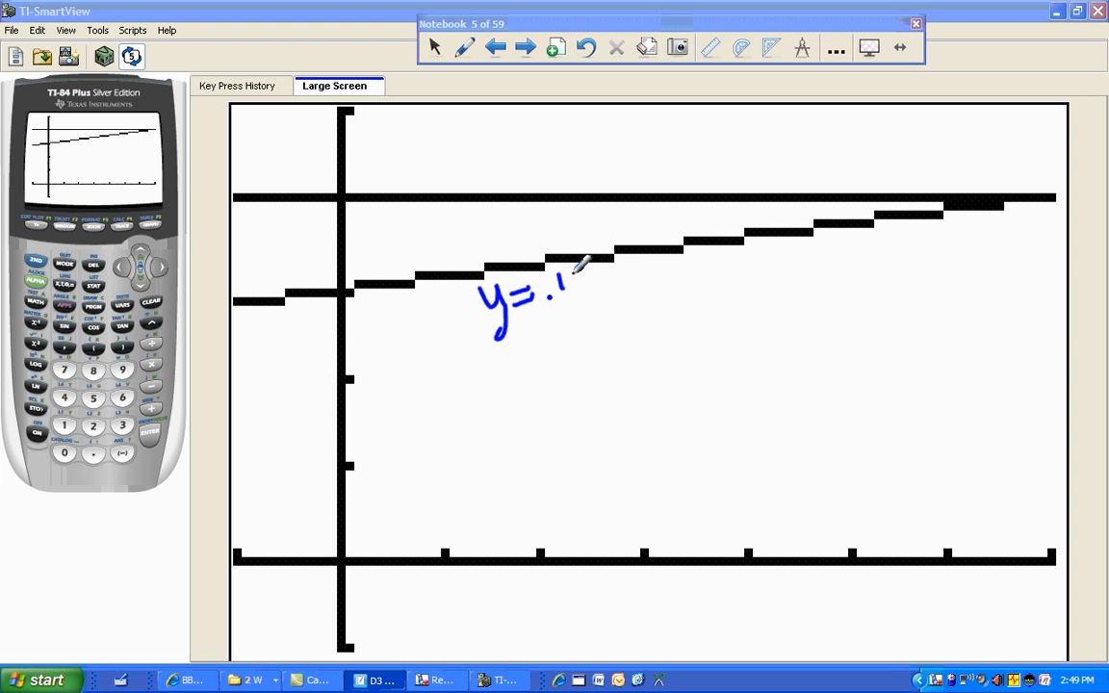
{"action": "left_click_drag", "start_coordinate": [563, 289], "coordinate": [611, 270]}
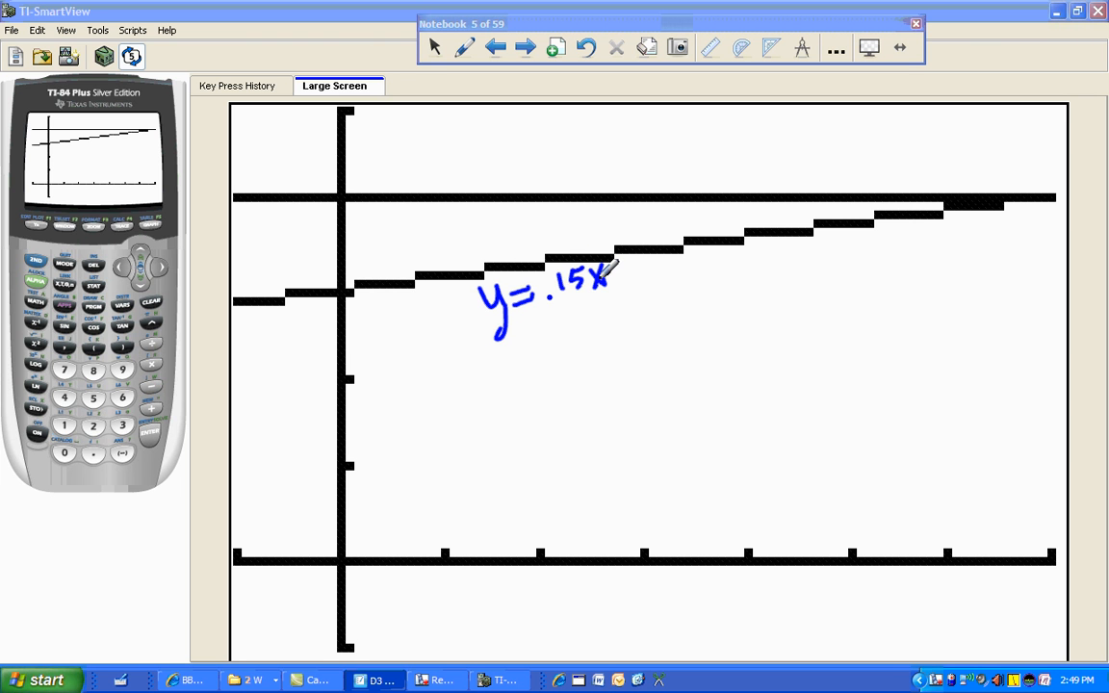
{"action": "left_click_drag", "start_coordinate": [616, 274], "coordinate": [650, 279]}
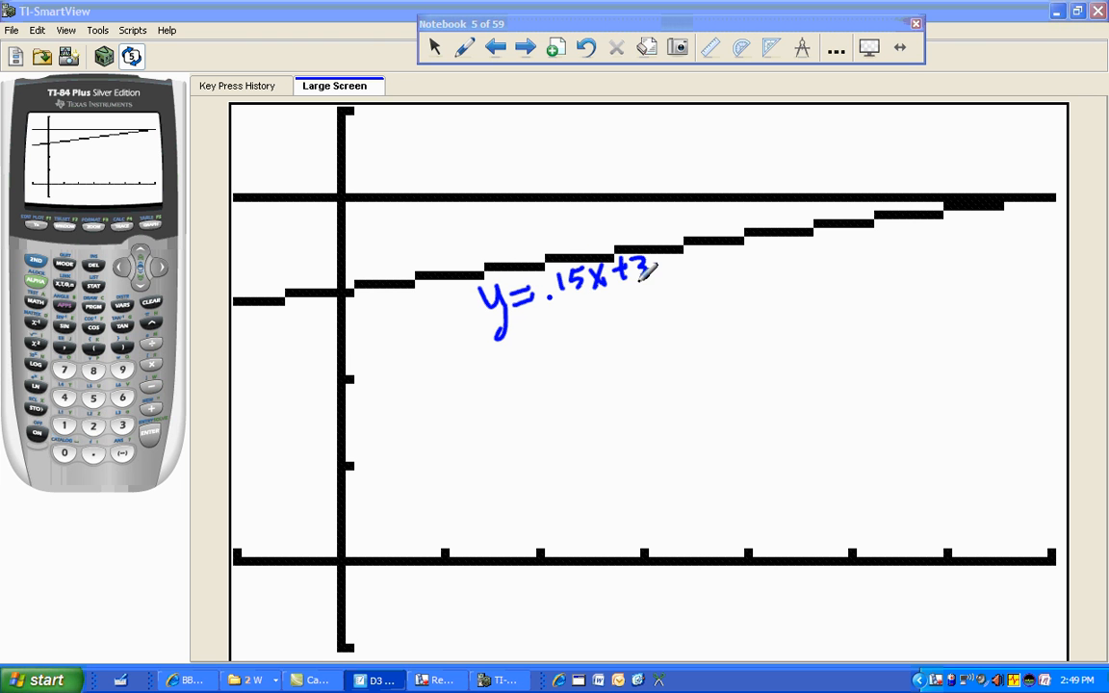
{"action": "left_click_drag", "start_coordinate": [655, 265], "coordinate": [669, 275]}
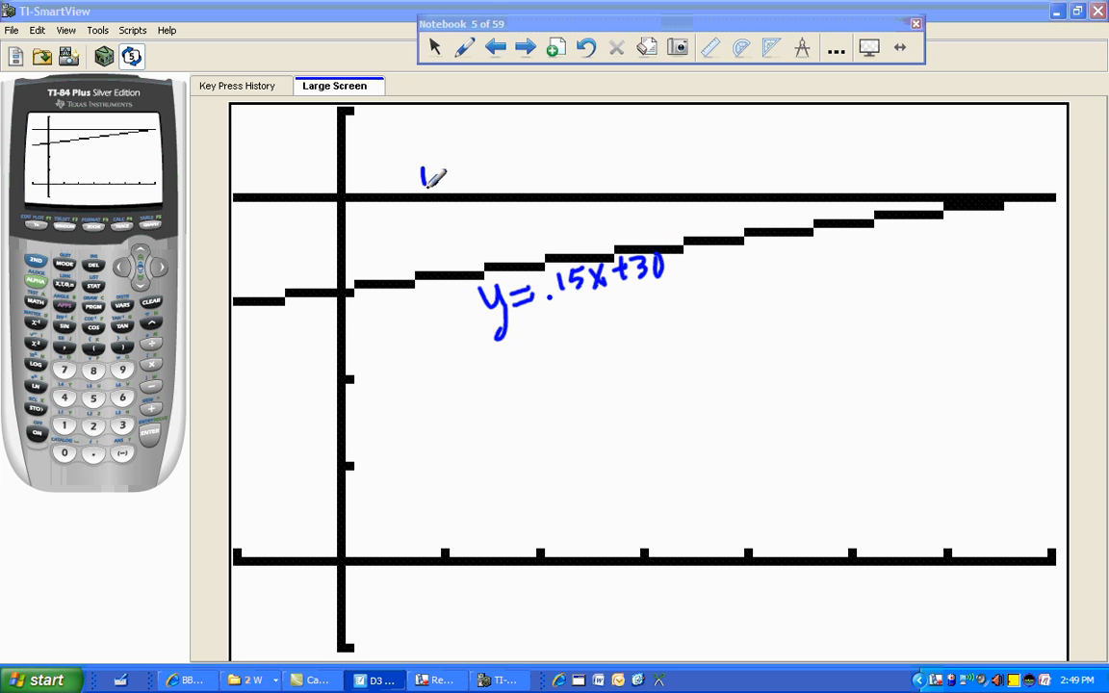
{"action": "left_click_drag", "start_coordinate": [423, 183], "coordinate": [511, 168]}
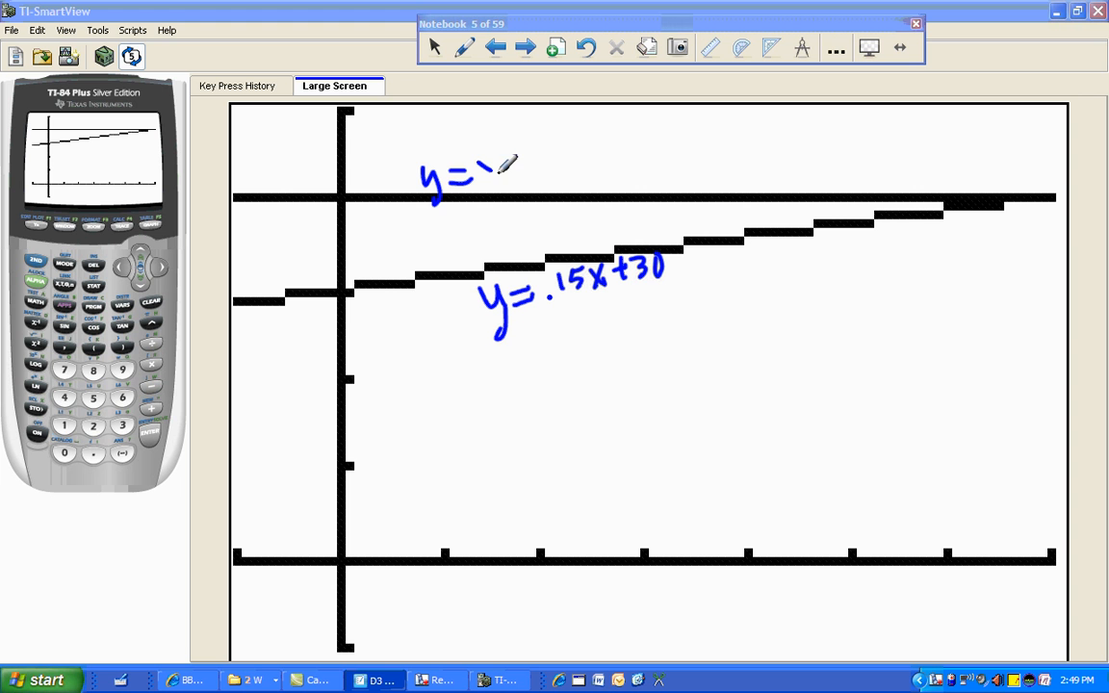
{"action": "left_click_drag", "start_coordinate": [486, 173], "coordinate": [520, 178]}
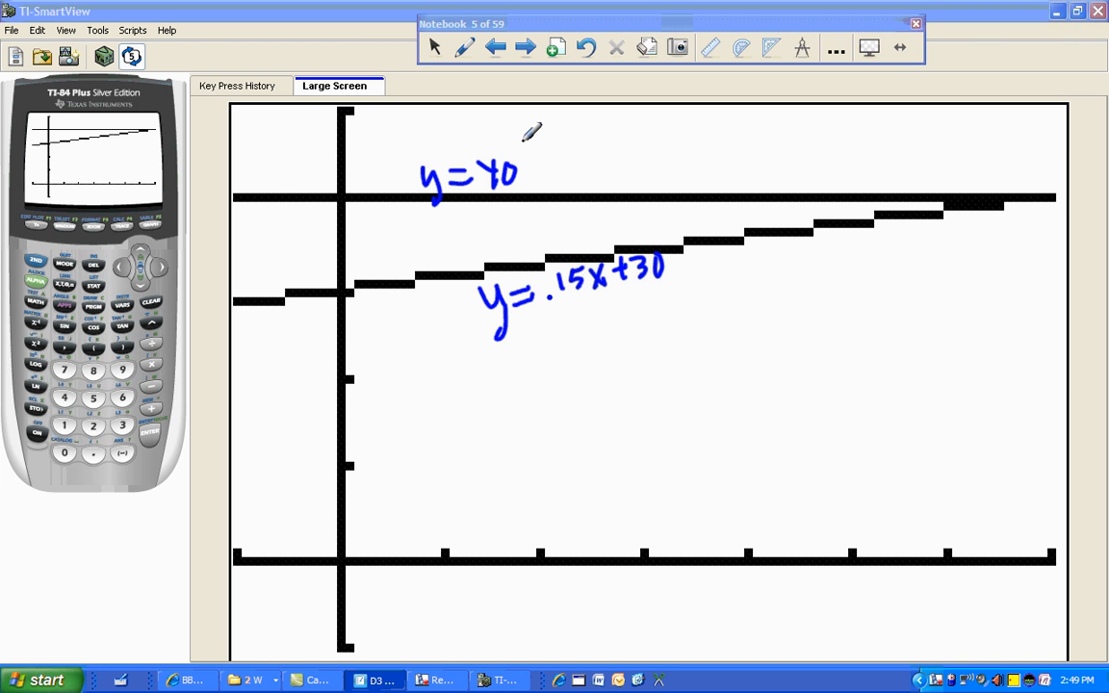
{"action": "mouse_move", "coordinate": [870, 47]}
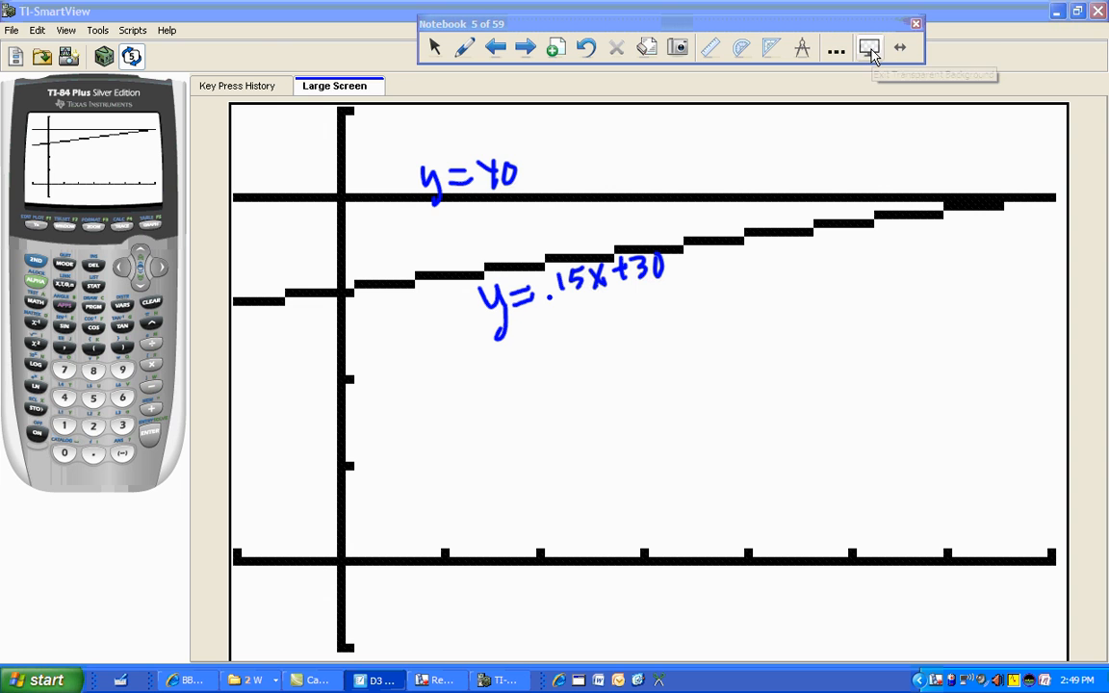
Leave transparent mode for the plain page, then make the page see-through again.
{"action": "left_click", "coordinate": [375, 680]}
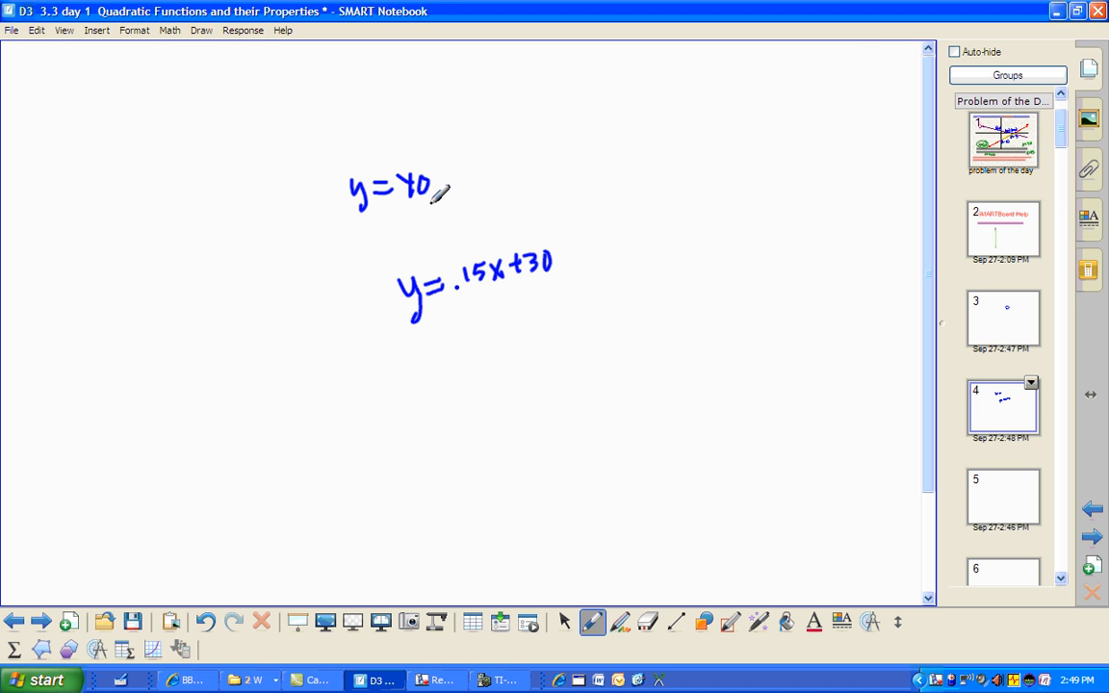
{"action": "mouse_move", "coordinate": [355, 627]}
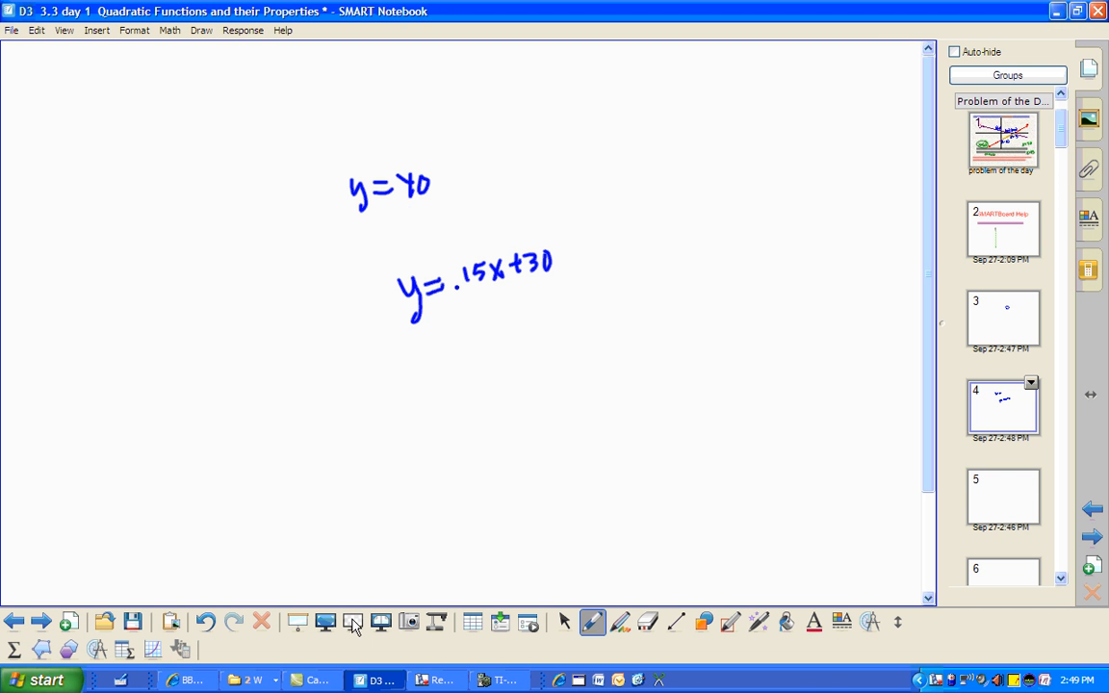
{"action": "left_click", "coordinate": [497, 680]}
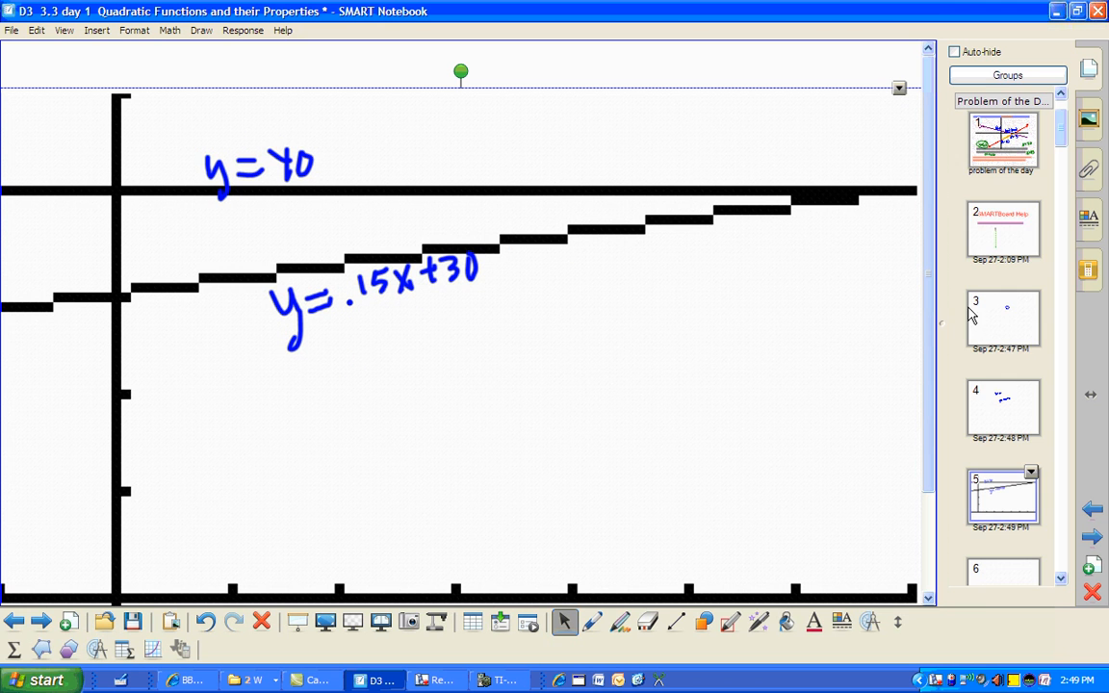
{"action": "mouse_move", "coordinate": [1013, 445]}
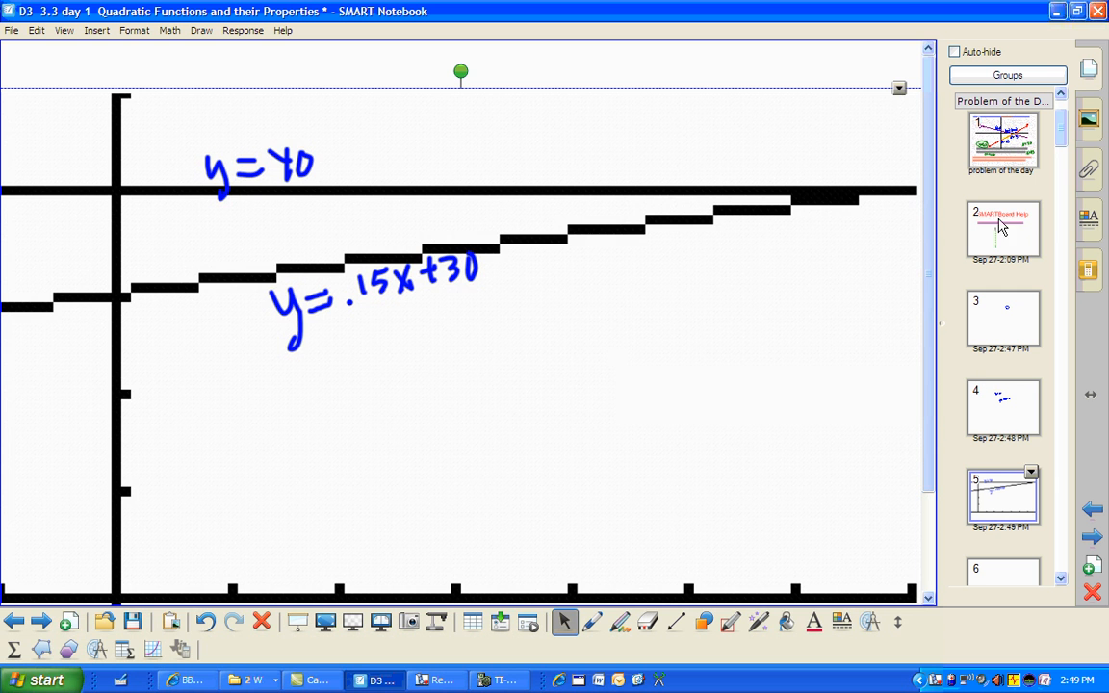
Jump to page 2, the SMARTBoard Help Transparent Background page.
{"action": "left_click", "coordinate": [1002, 228]}
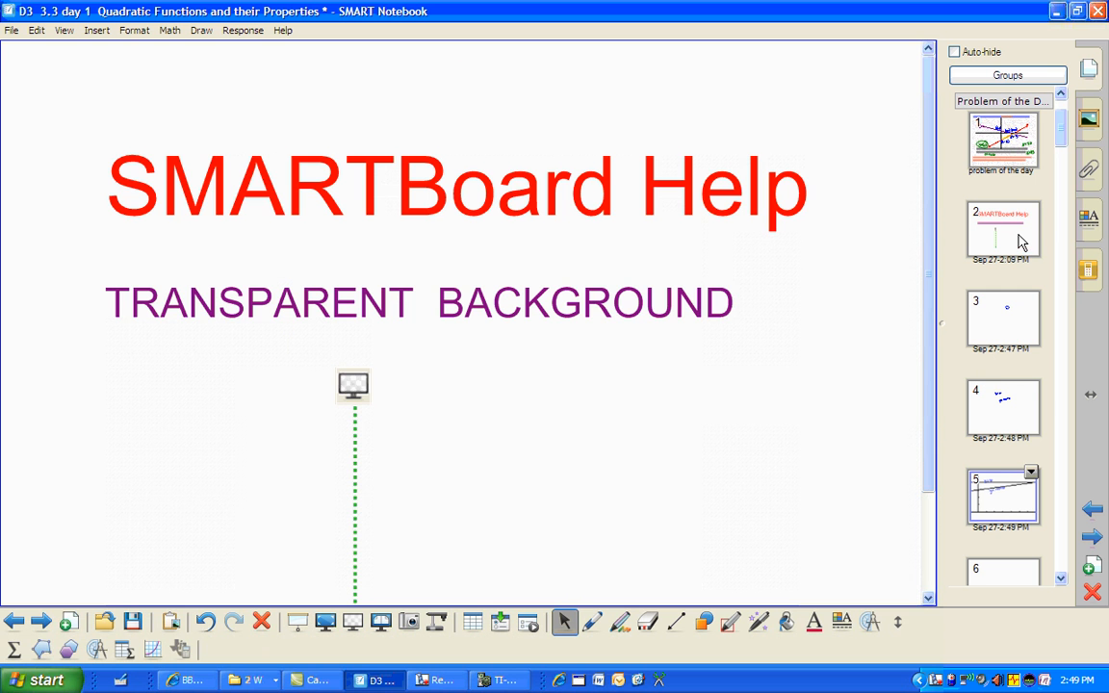